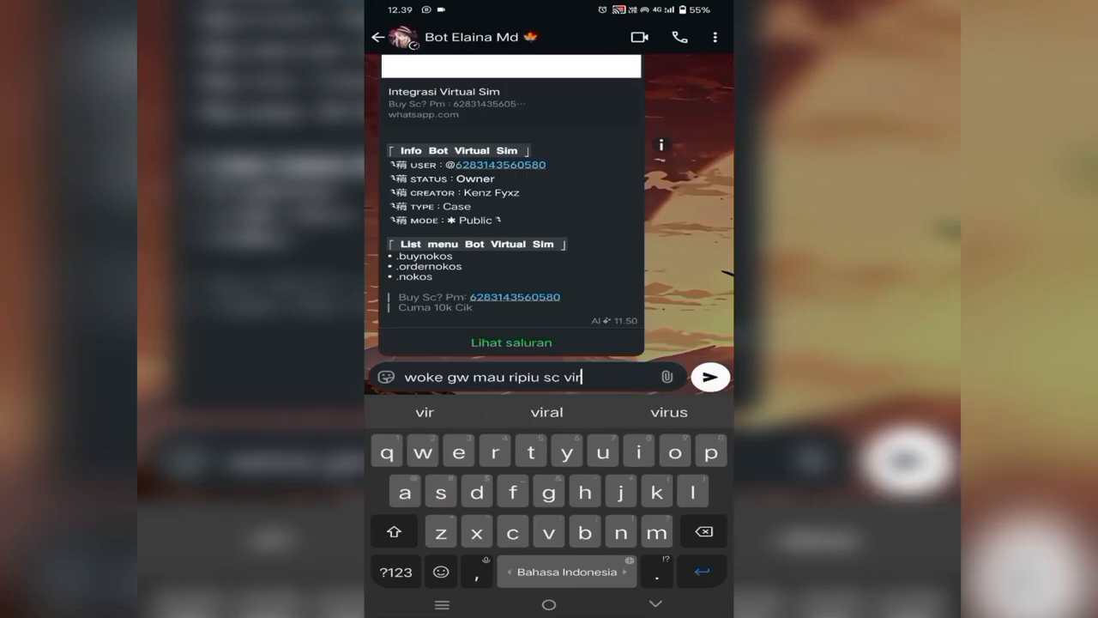
Step: Send Indonesia as the Country Select choice so the bot lists its 528 services
click(710, 377)
text(banyak apk ju)
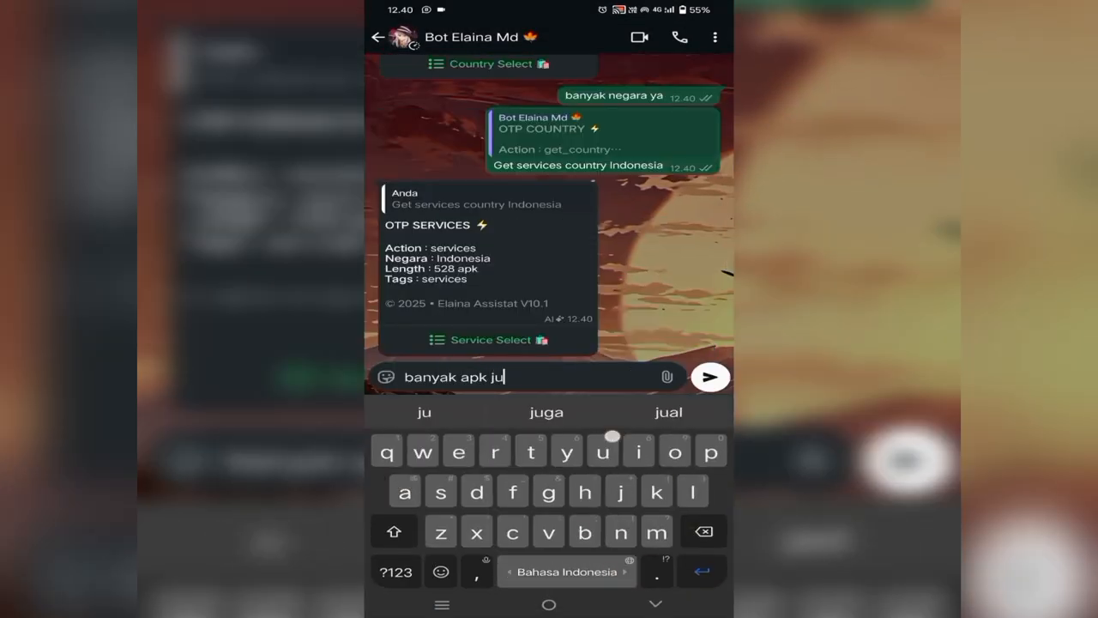
Step: Choose the Whatsapp service at Rp 2.340 from Service Select and confirm with Pilih
click(487, 339)
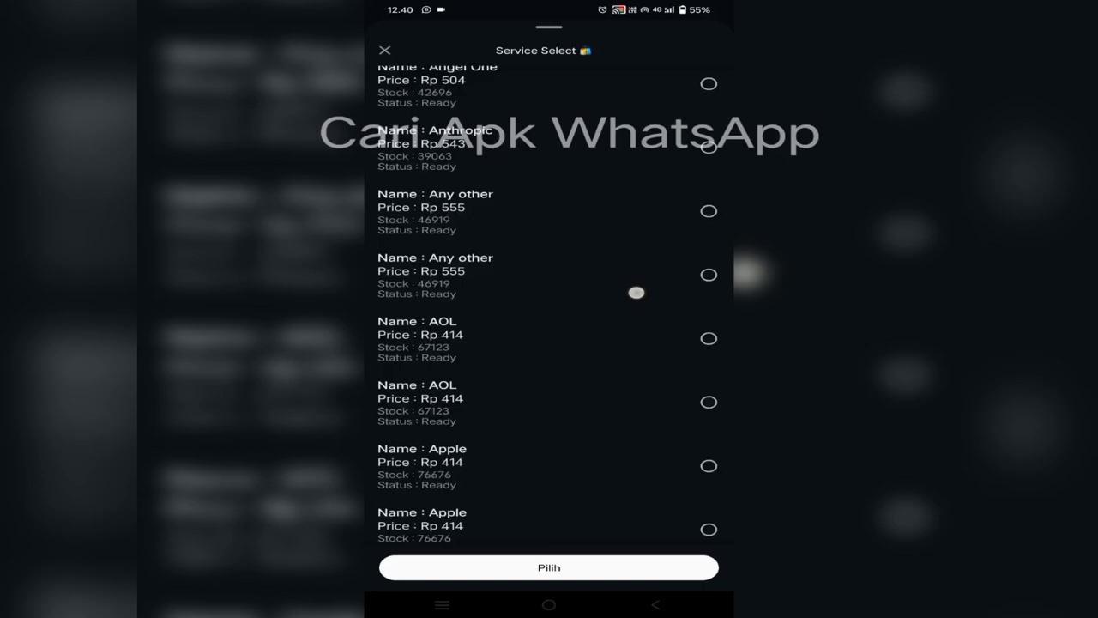
scroll(down, 3)
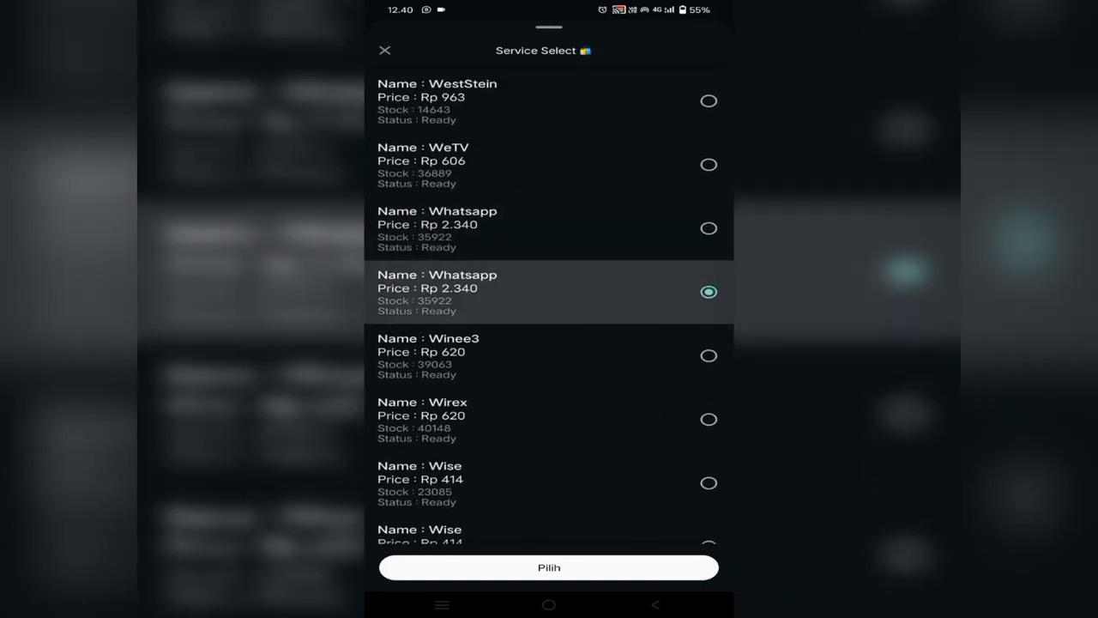
click(549, 566)
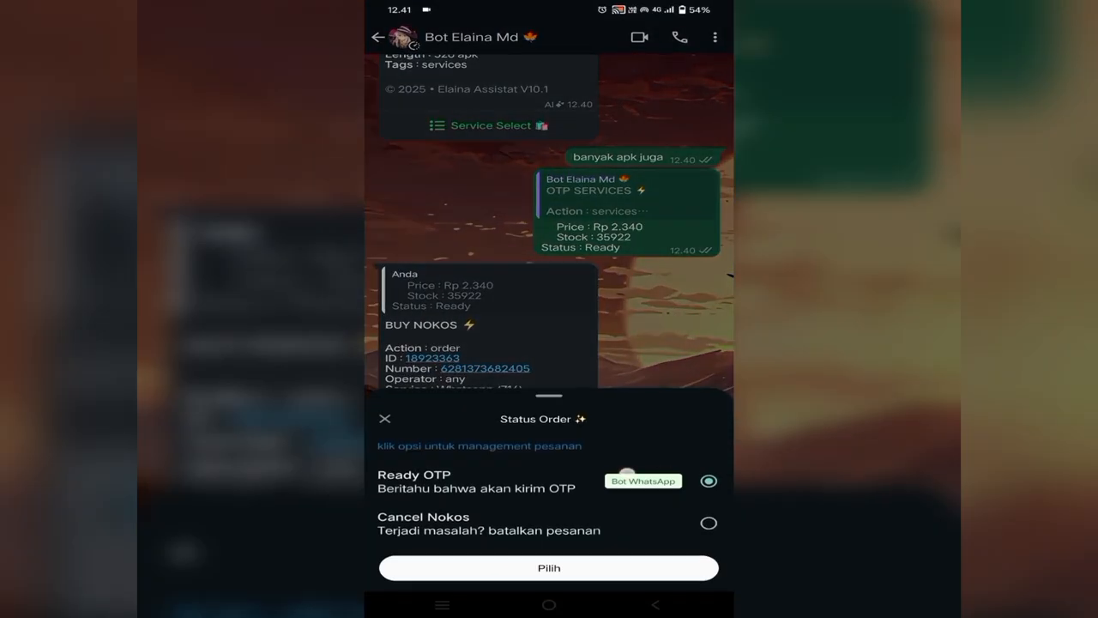
Step: Set the order status to Ready OTP so the bot returns code 336112
click(550, 566)
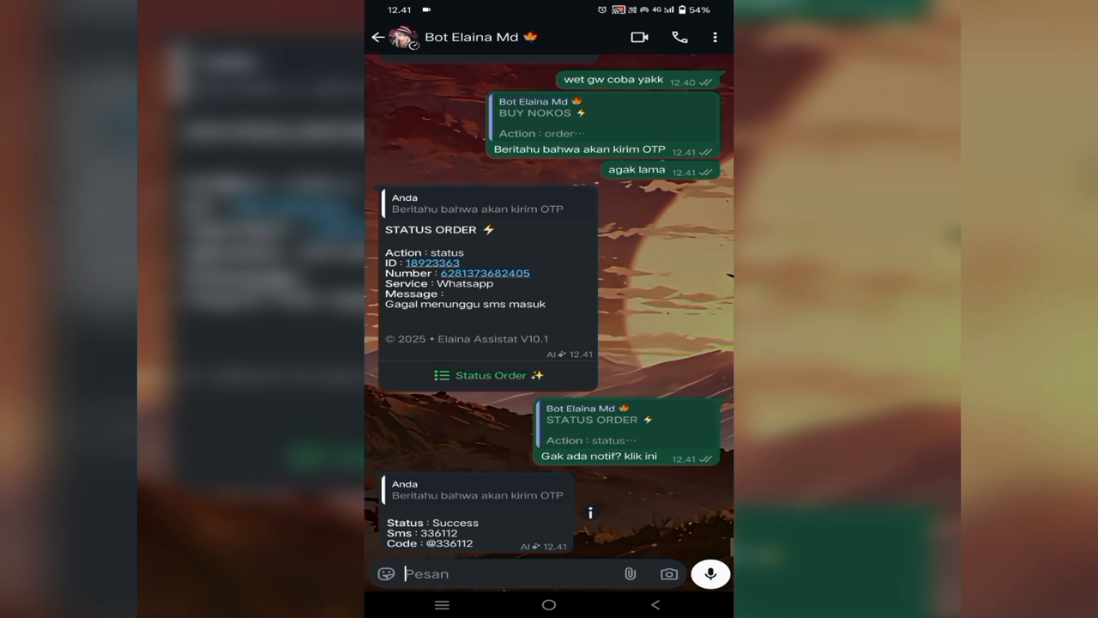
text(33)
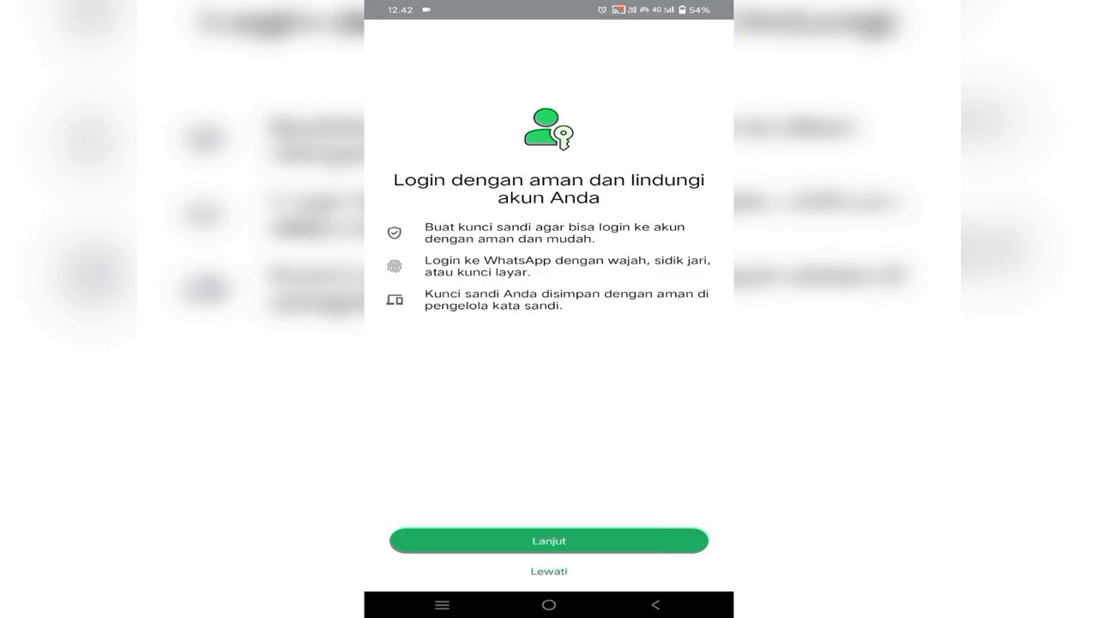
Step: Skip passkey setup with Lewati, reach the Chat home screen and show its three-dot menu
click(549, 541)
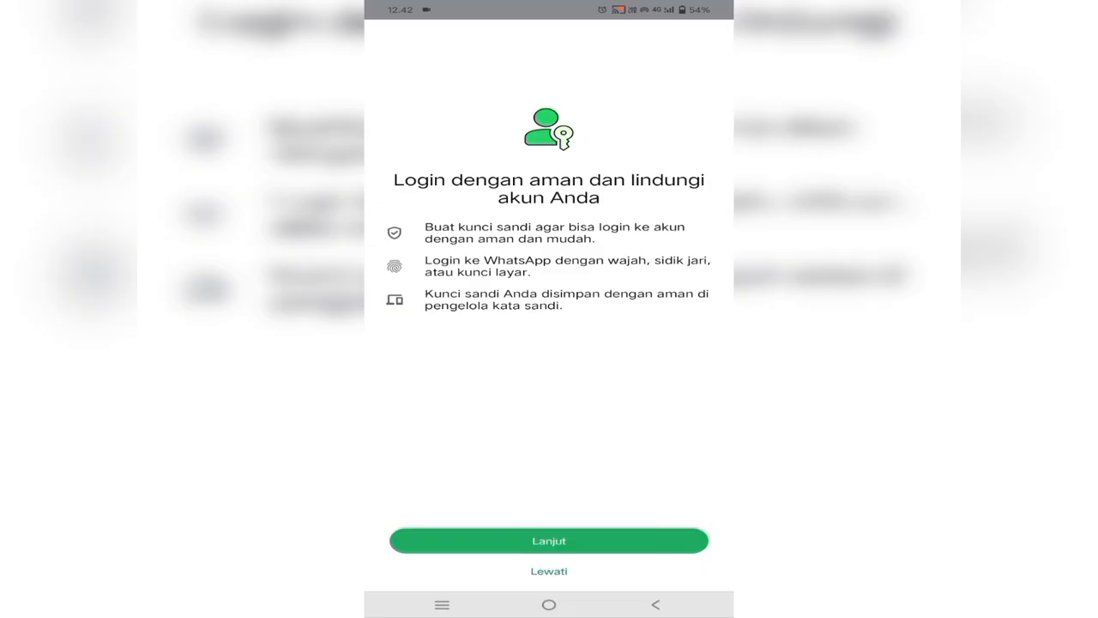
click(549, 540)
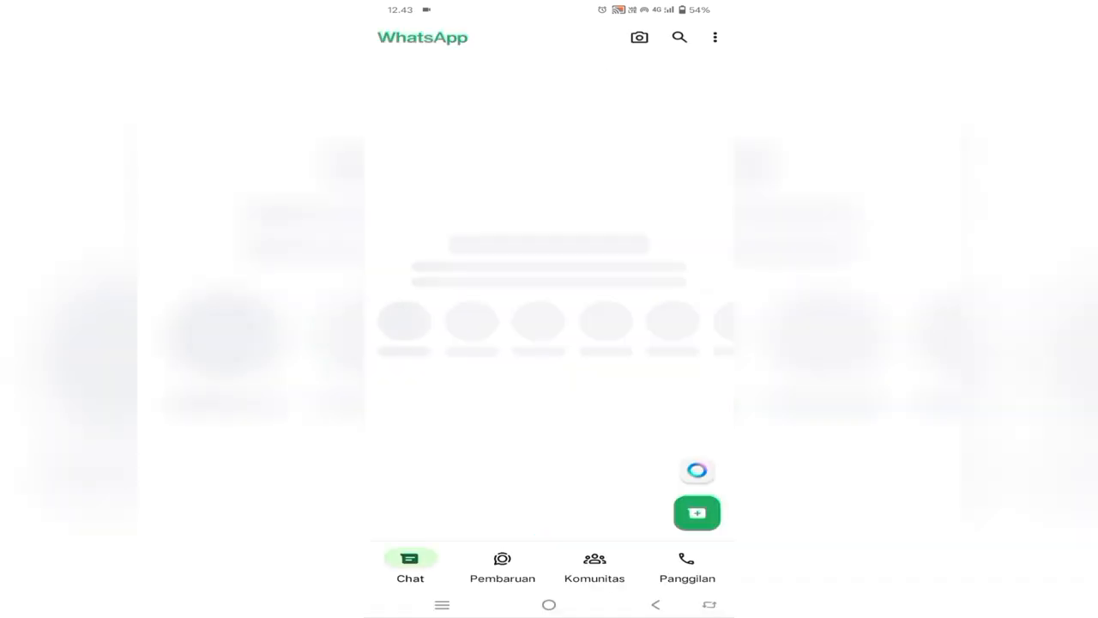
click(714, 38)
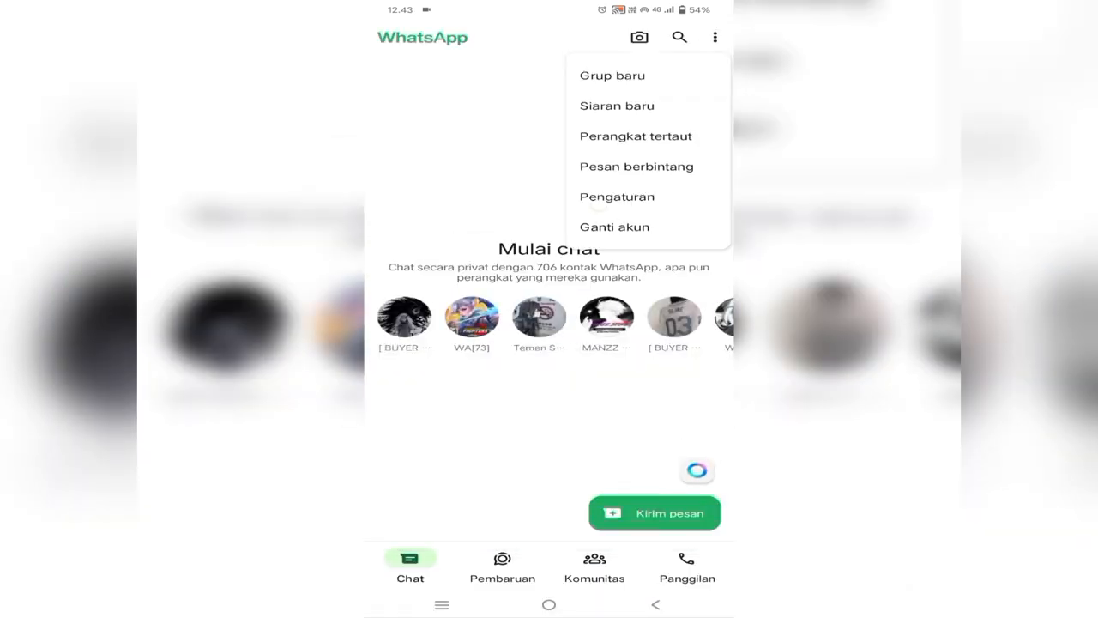